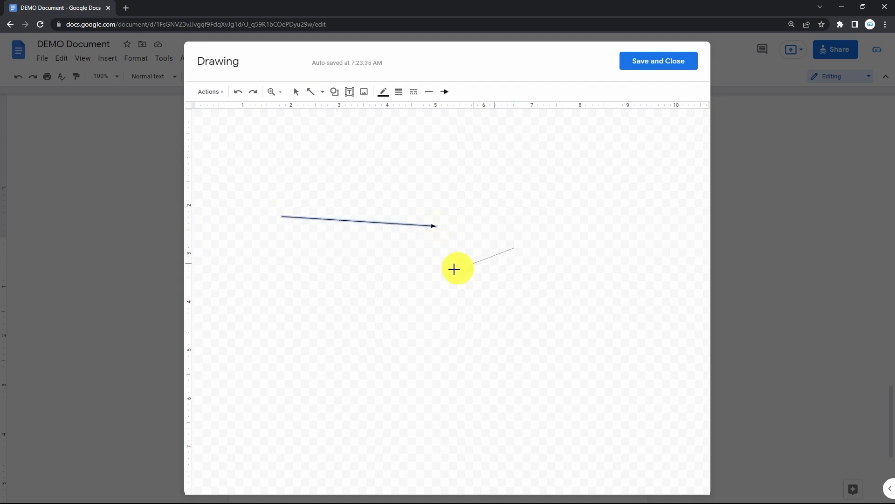
Give the second arrow a round dot start and heavier weight, then reweight the first arrow
left_click(429, 91)
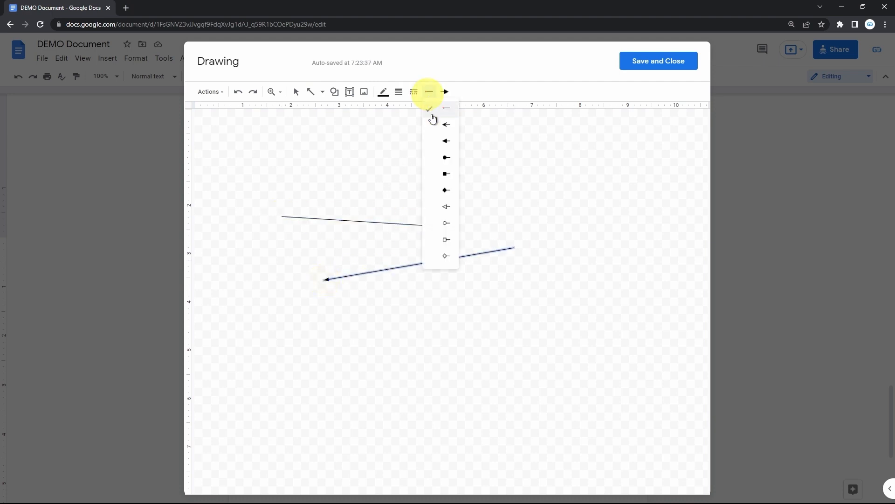
left_click(398, 91)
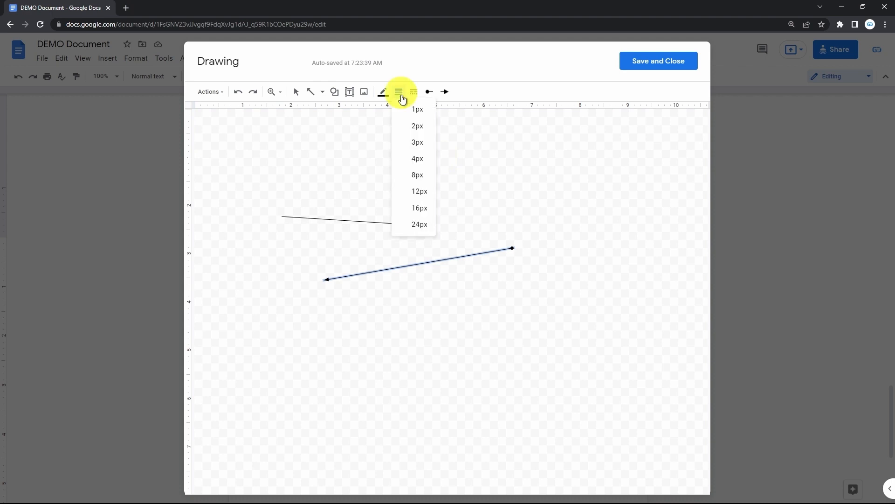
left_click(416, 175)
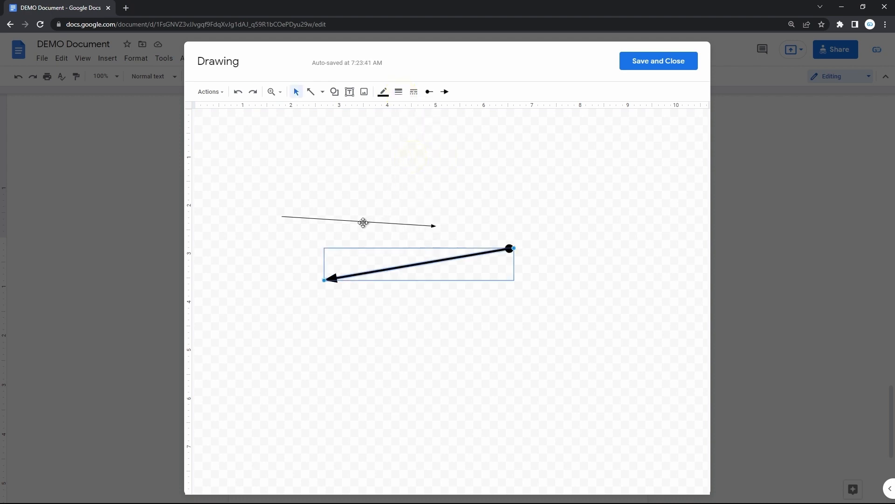
left_click(398, 92)
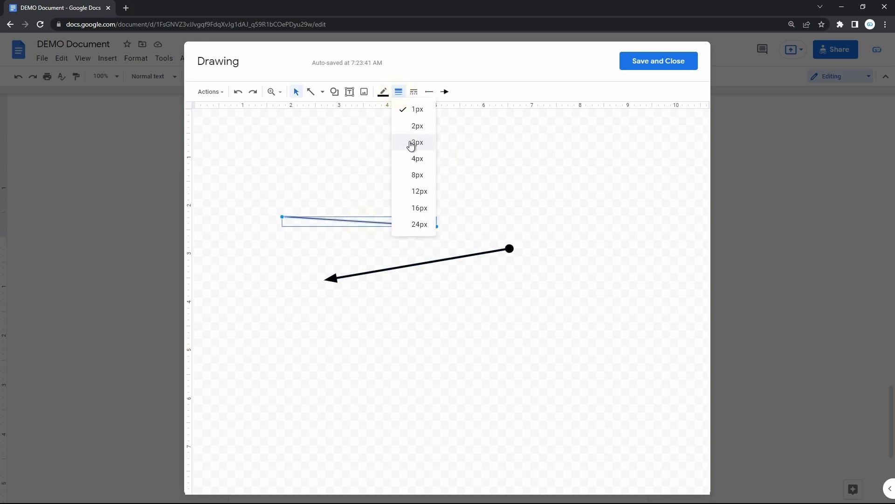
left_click(417, 142)
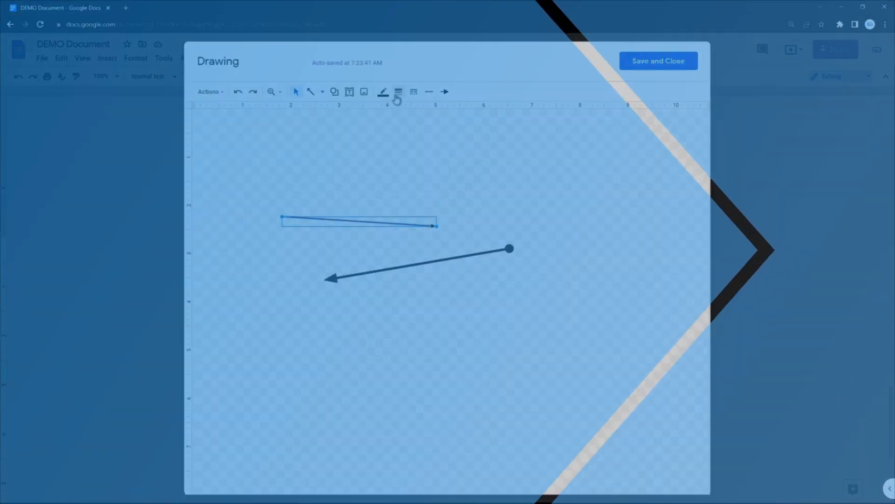
Close the current drawing and insert a new blank drawing via Insert > Drawing > New
left_click(383, 91)
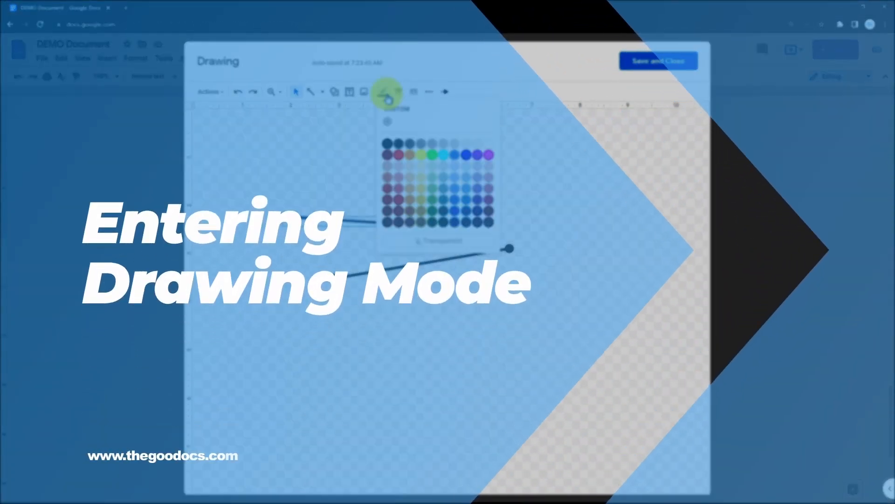
left_click(659, 60)
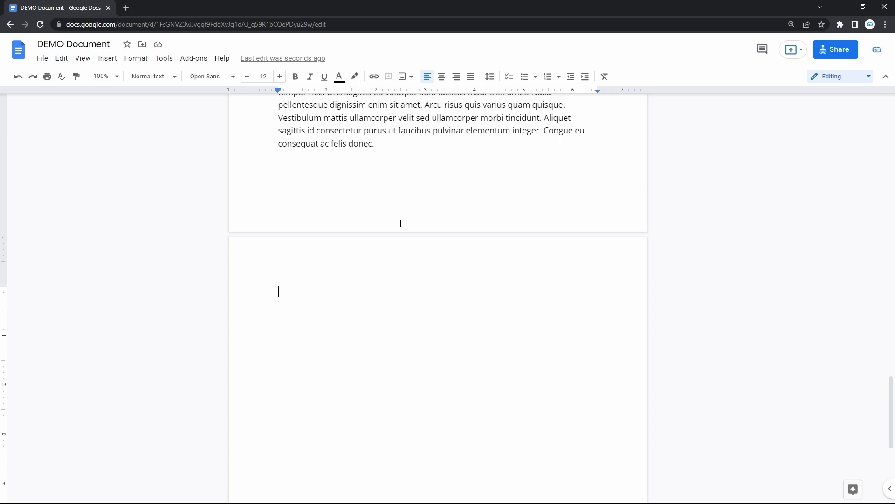
left_click(107, 57)
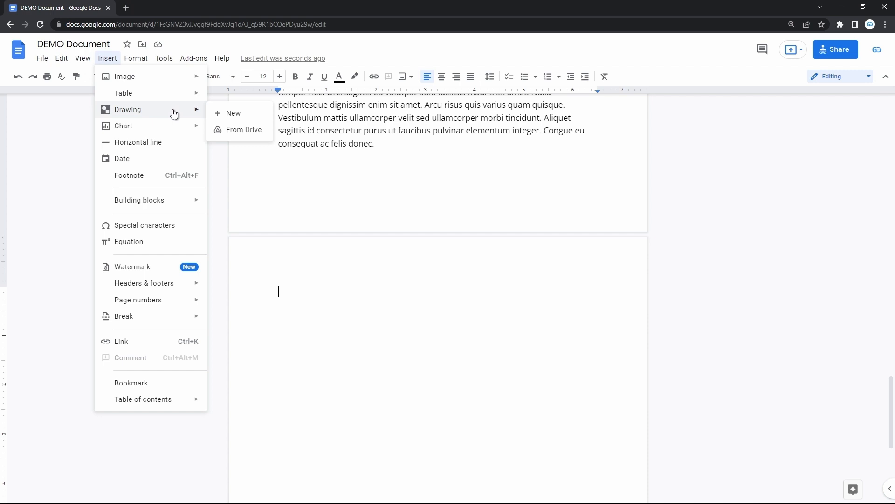
left_click(233, 113)
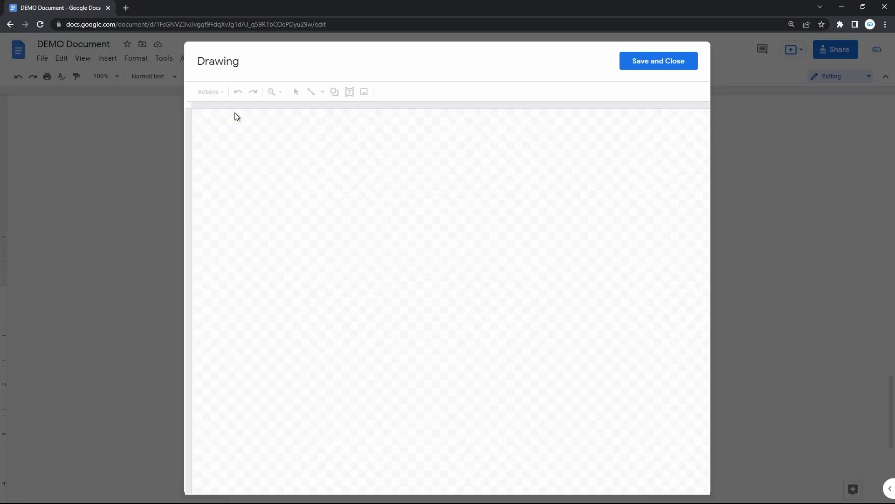
left_click(295, 92)
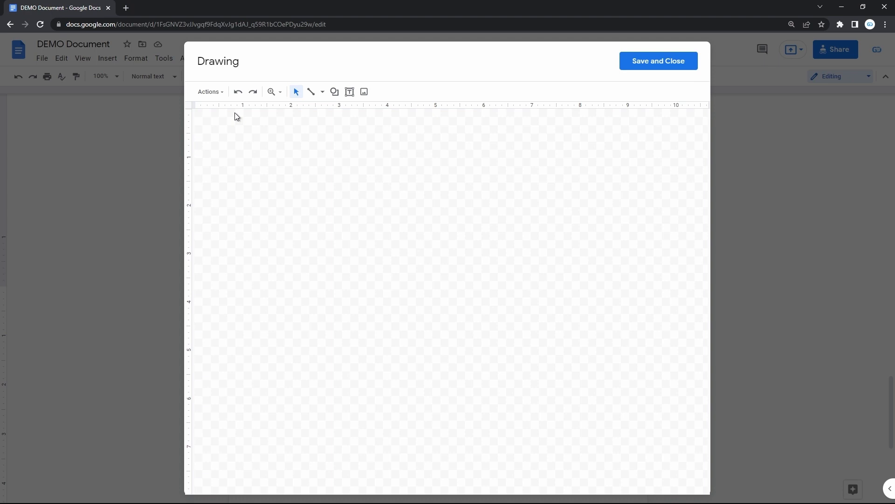
mouse_move(349, 91)
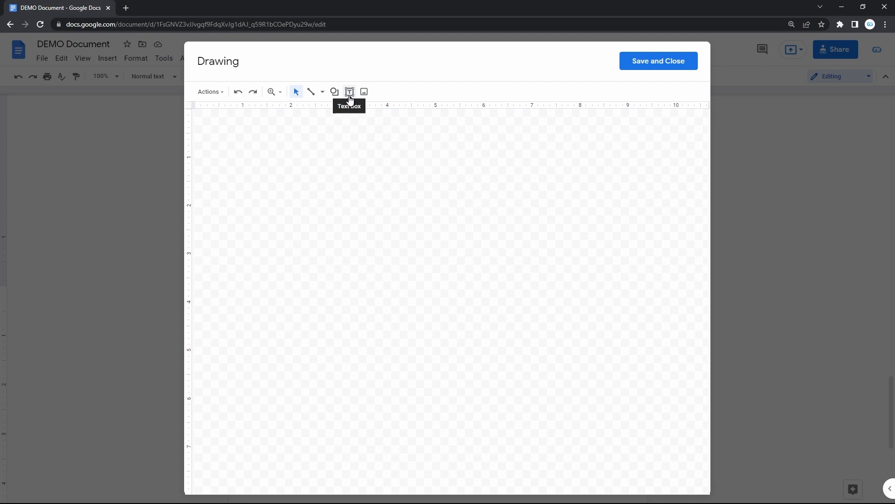
mouse_move(364, 91)
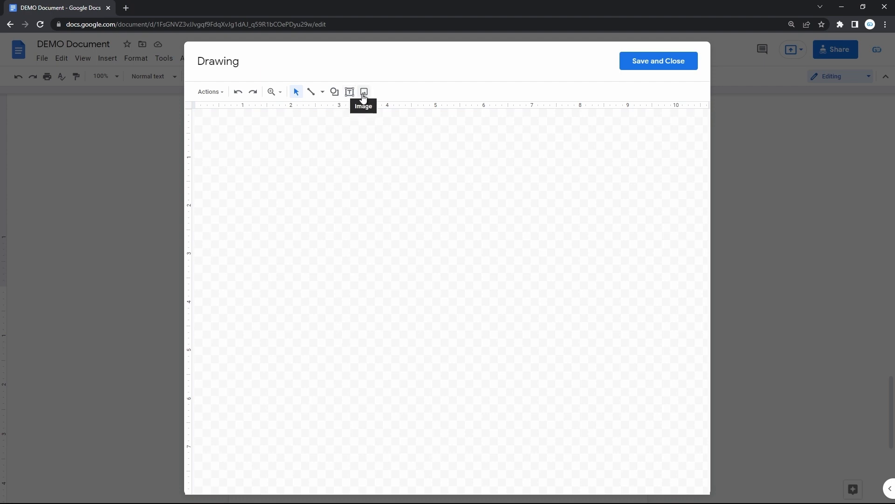
mouse_move(366, 140)
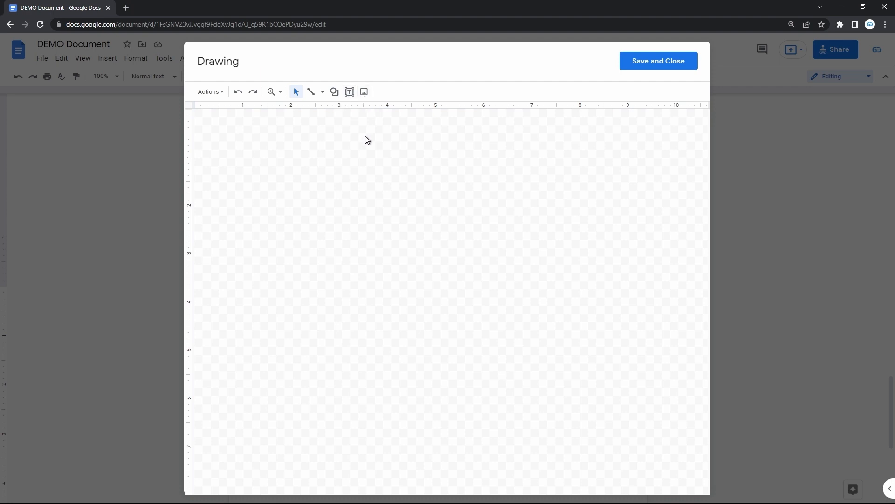
mouse_move(366, 132)
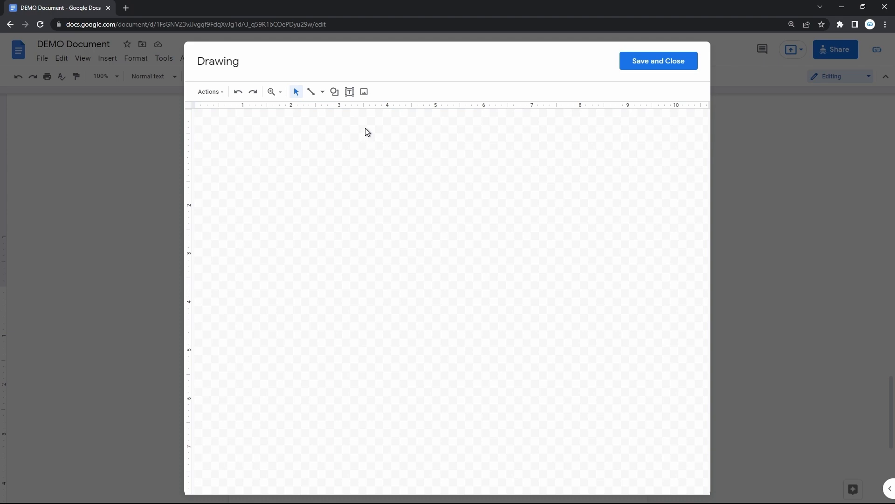
Start adding the mountain-lake landscape photo with the Image tool
left_click(364, 91)
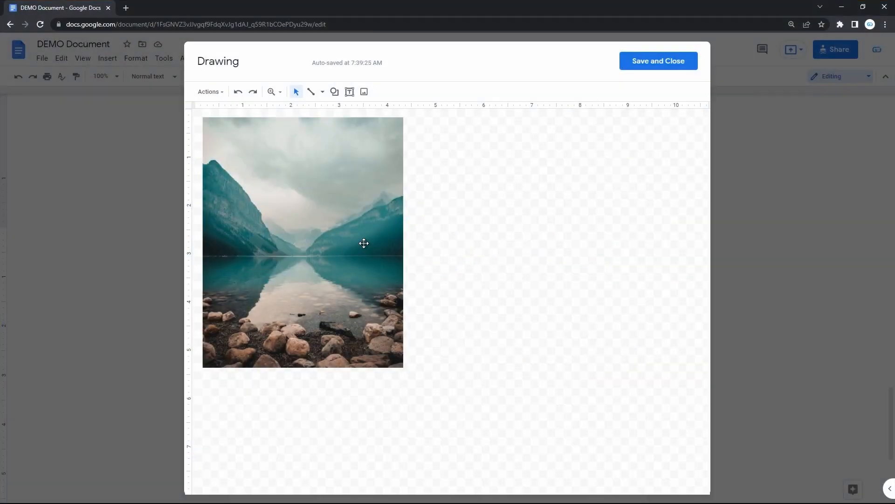
mouse_move(349, 91)
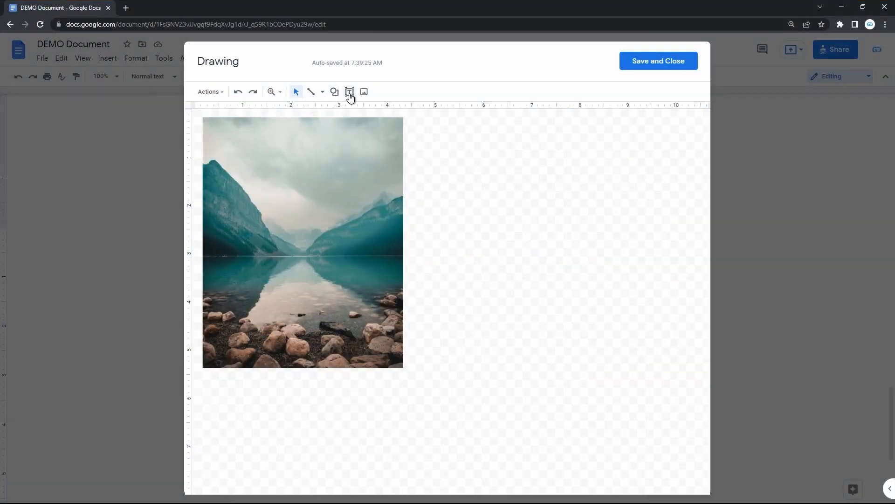
mouse_move(312, 92)
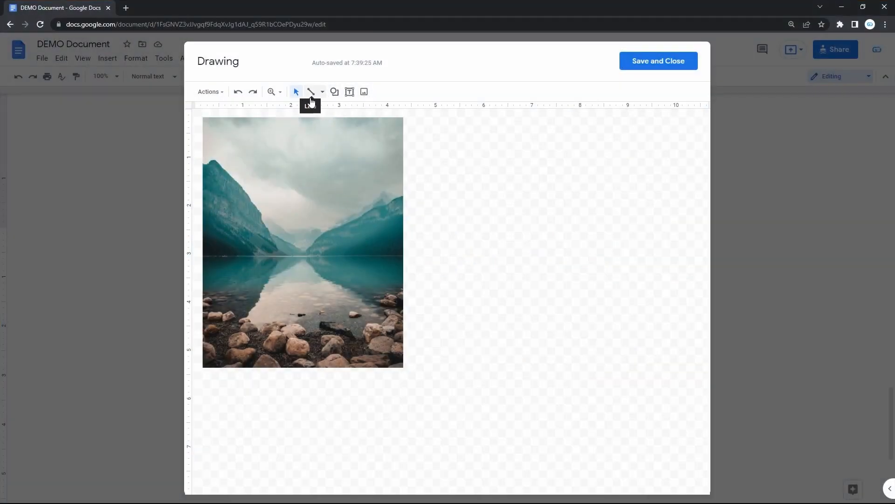
mouse_move(312, 91)
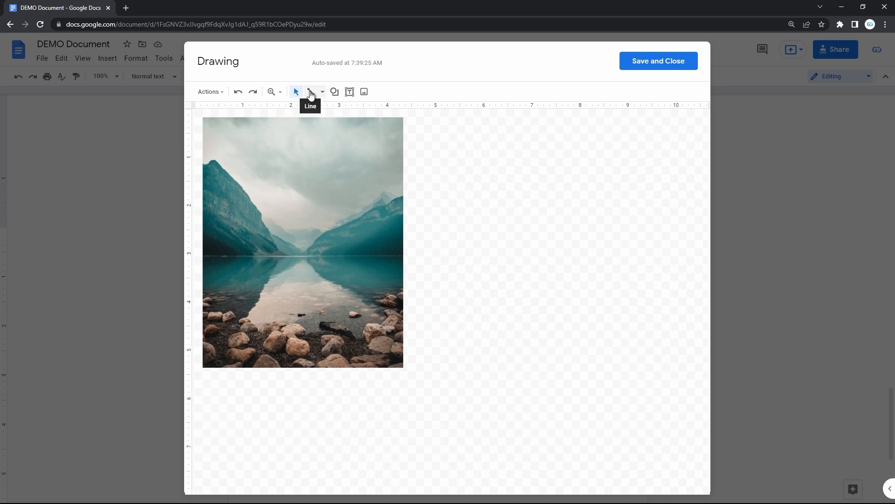
mouse_move(314, 99)
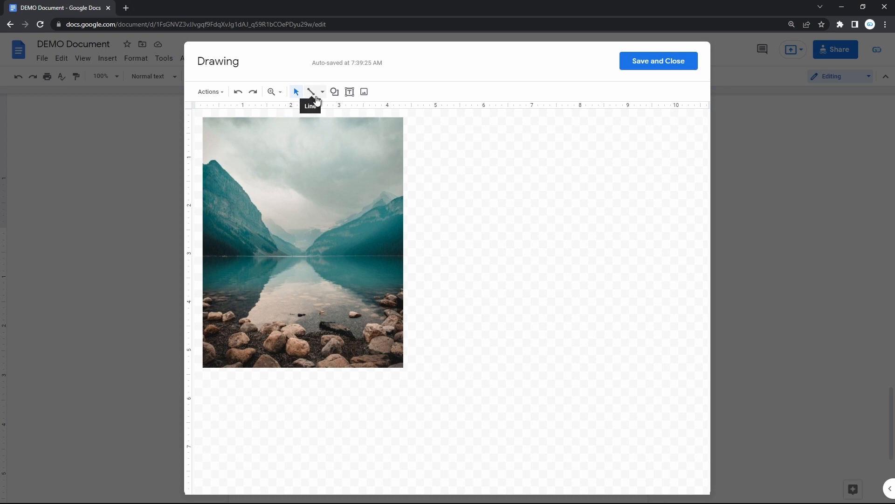
mouse_move(321, 92)
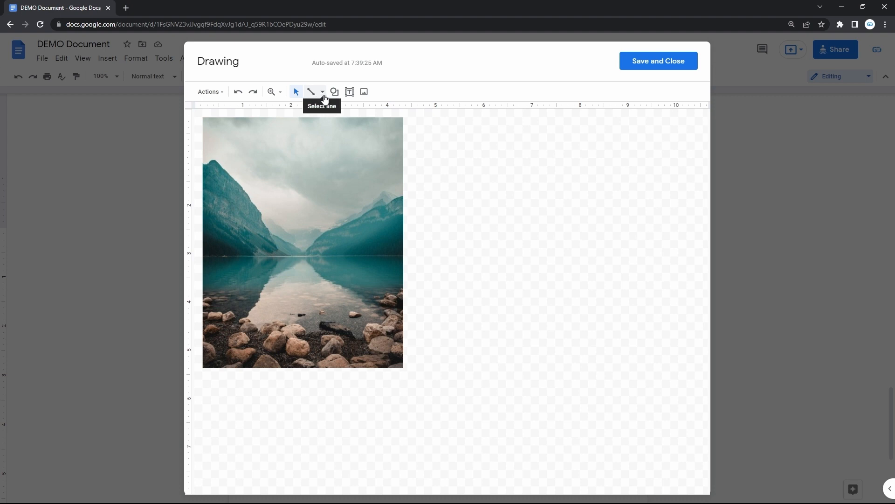
Choose Arrow from the line type dropdown
left_click(322, 91)
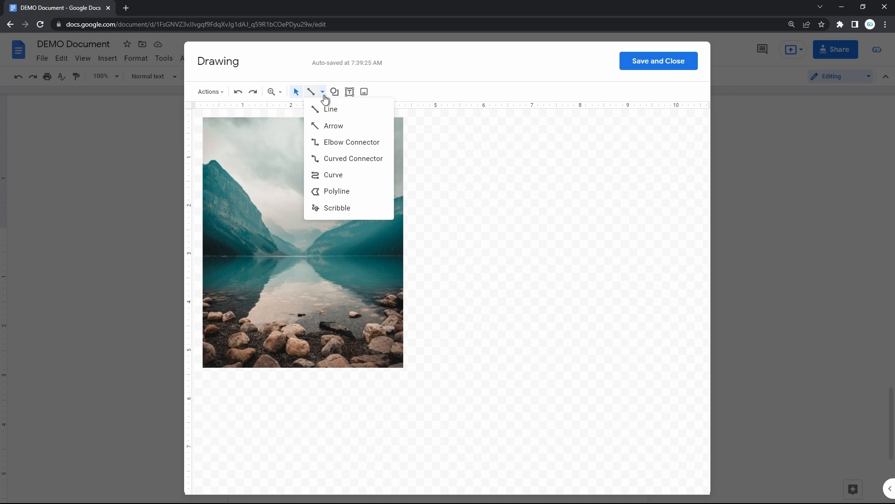
mouse_move(339, 129)
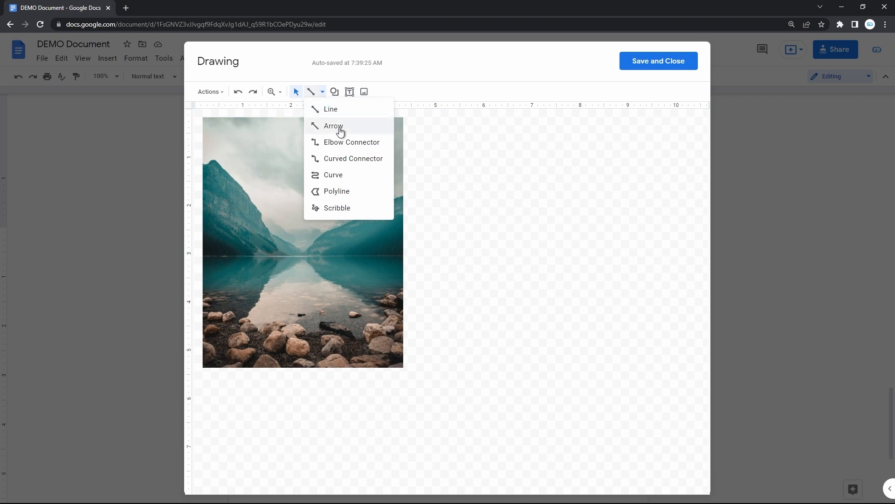
left_click(334, 126)
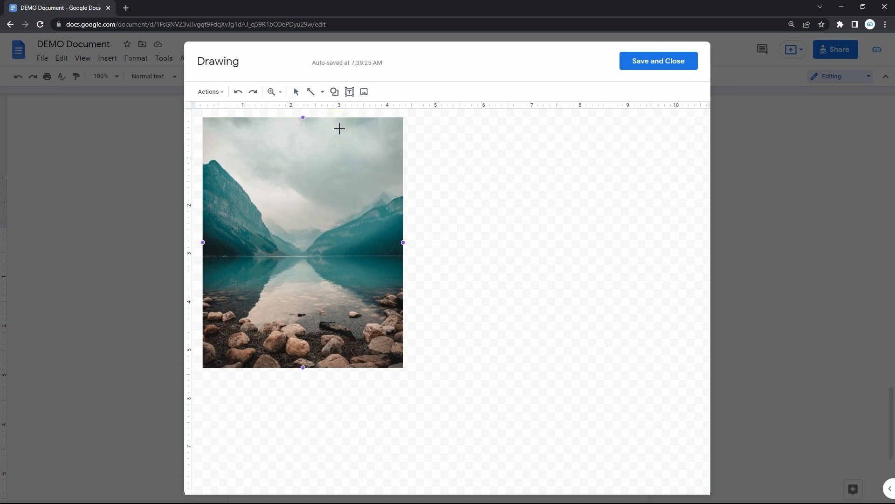
Draw an arrow on the canvas to the right of the photo
left_click(631, 300)
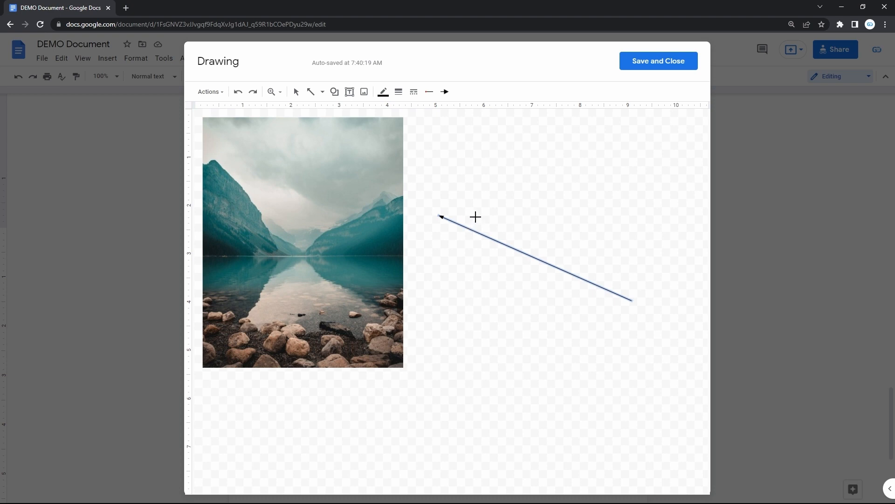
mouse_move(493, 219)
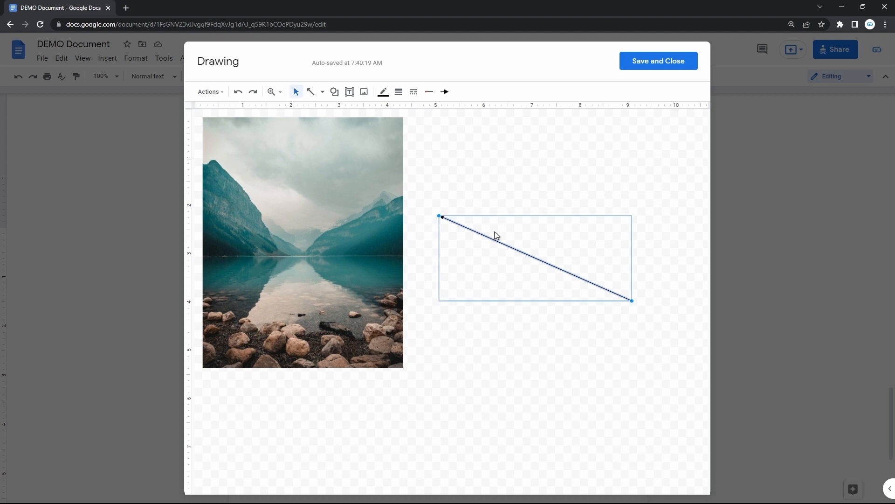
mouse_move(494, 239)
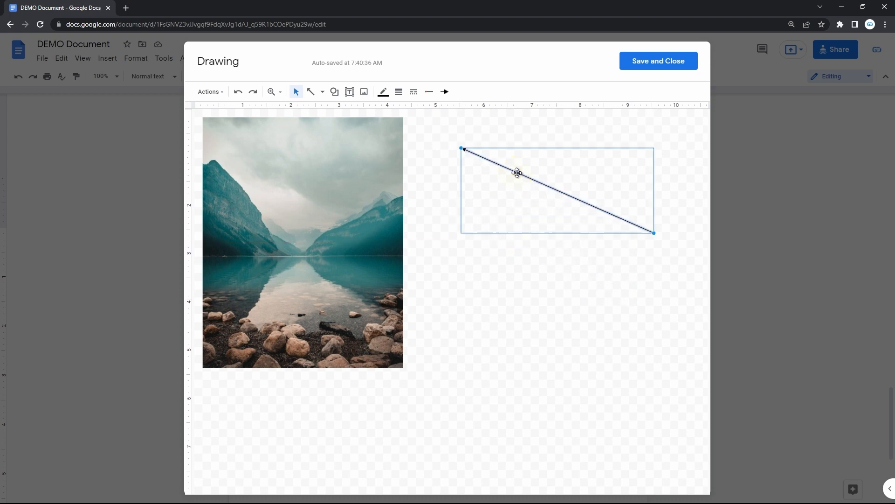
Move the arrow so its head meets the photo's right edge, tail angled upward
left_click_drag(517, 172, 517, 265)
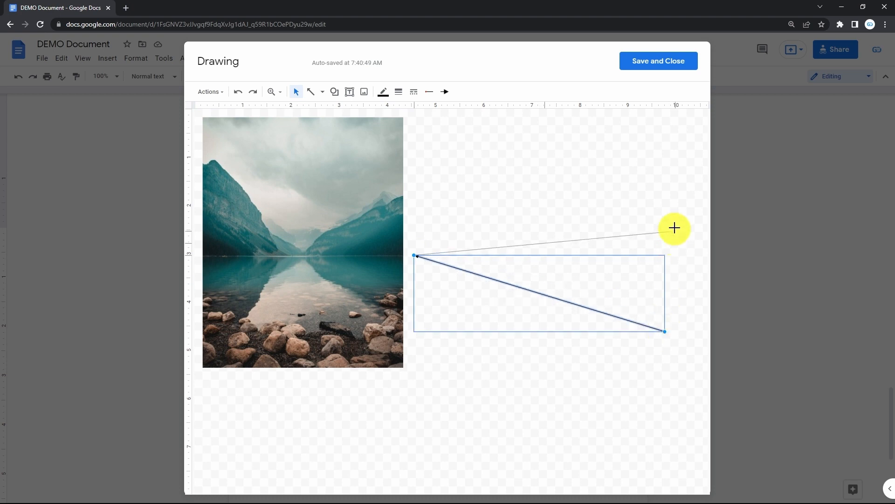
left_click(443, 92)
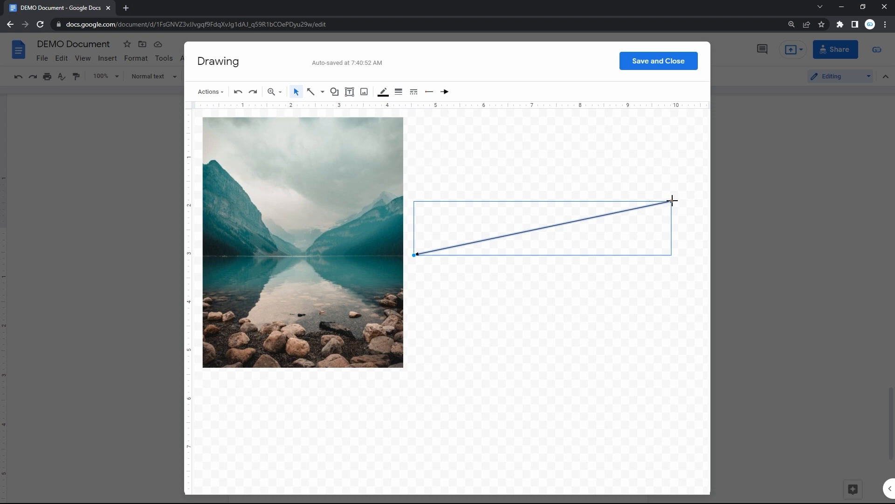
mouse_move(581, 186)
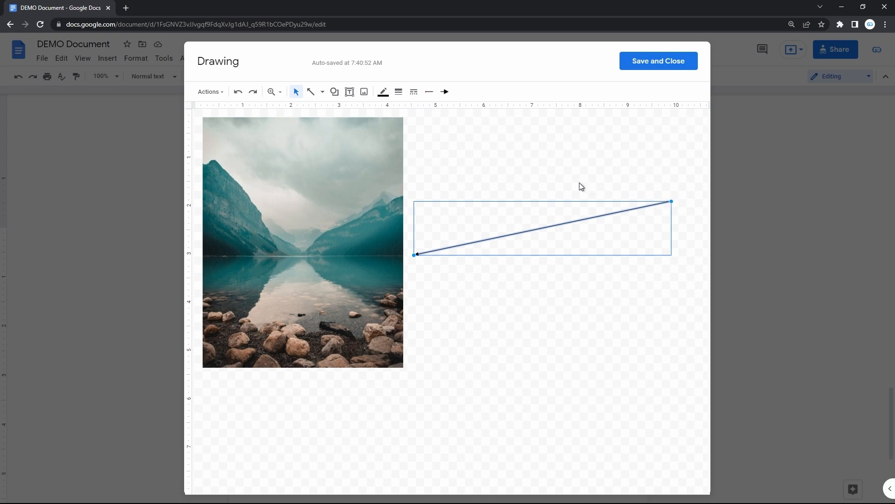
mouse_move(428, 91)
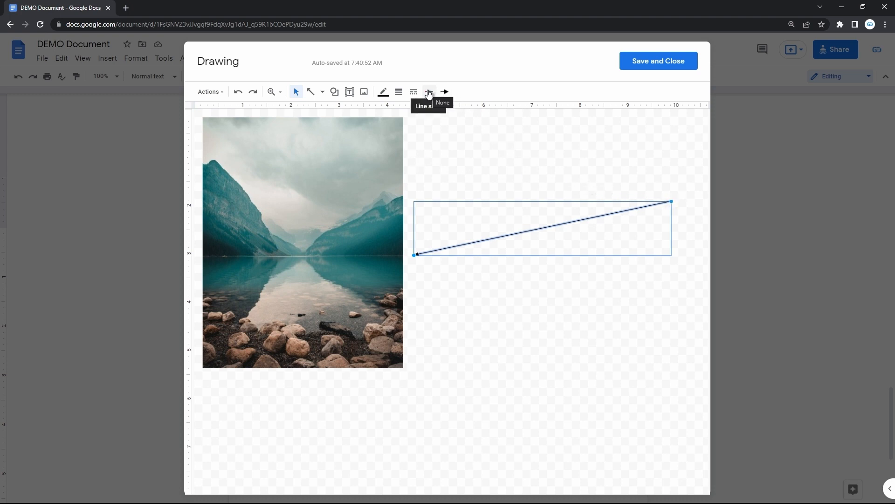
Set the line end of the arrow beside the photo to a diamond
left_click(428, 92)
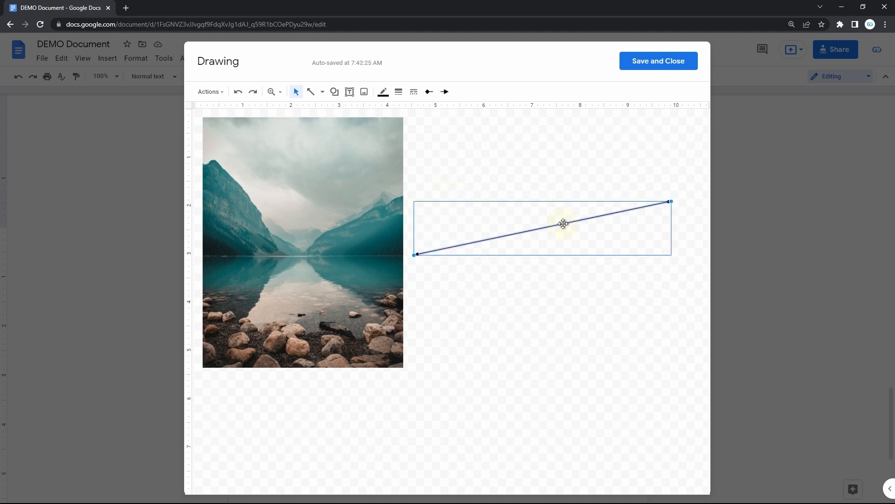
left_click(444, 91)
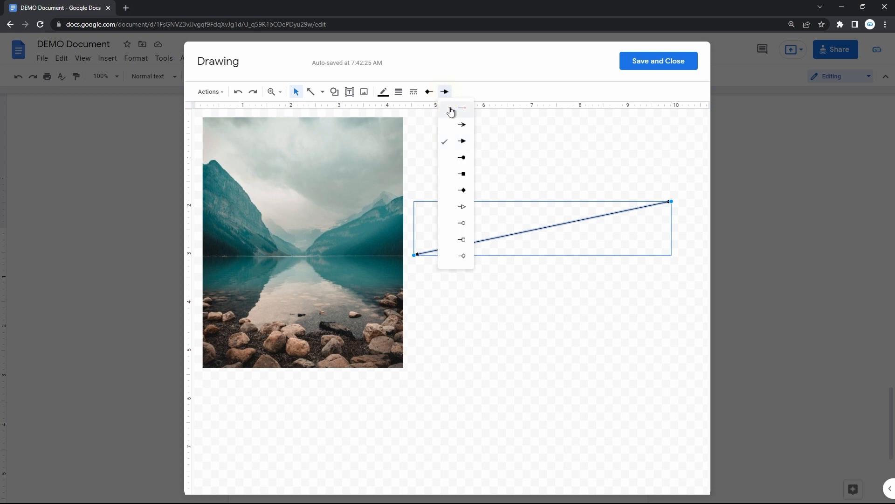
left_click(462, 108)
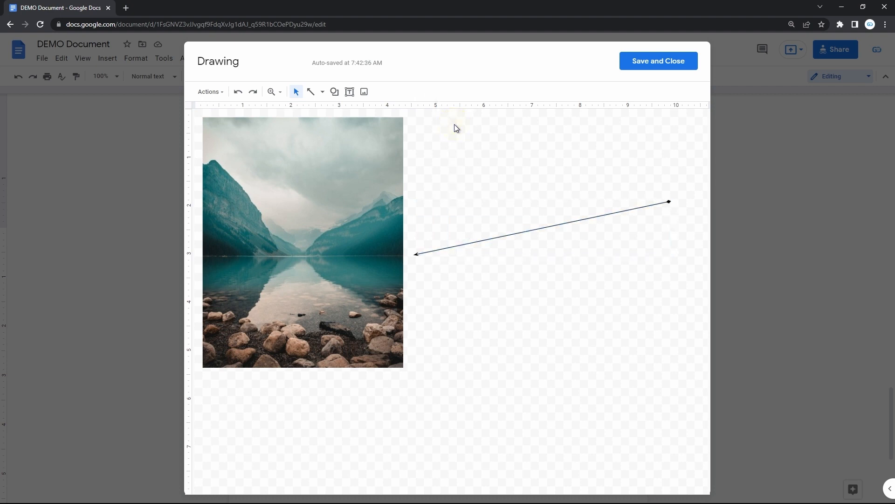
left_click(514, 229)
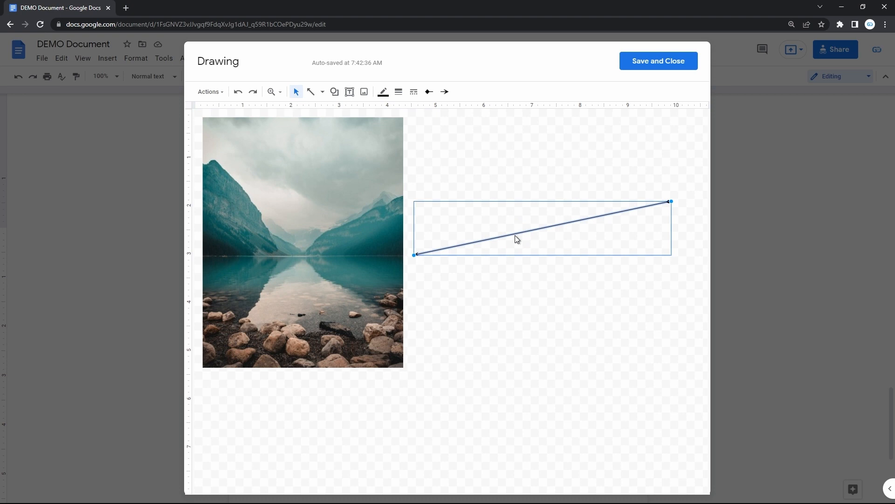
mouse_move(445, 92)
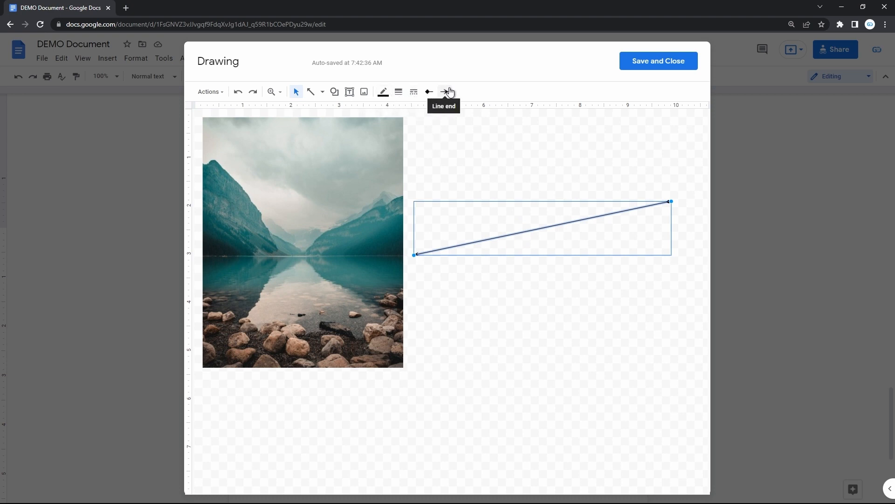
mouse_move(382, 92)
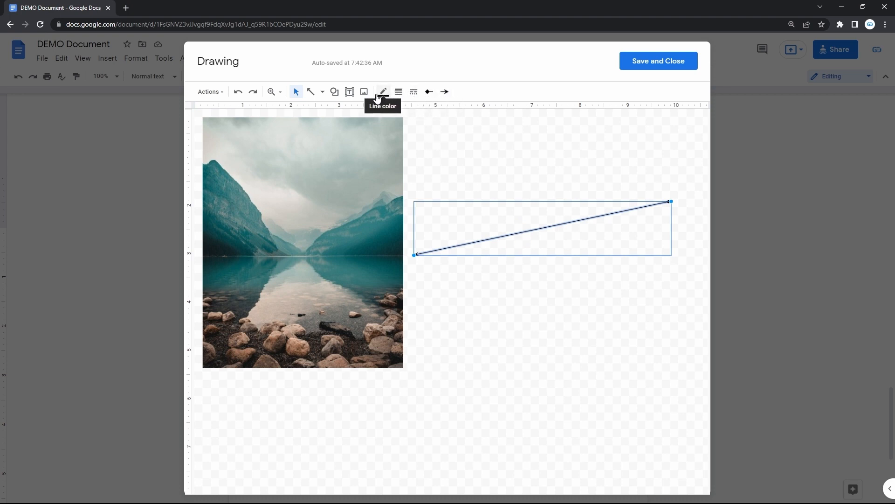
Set the arrow's line colour to red and weight to 4px, then deselect it
left_click(382, 91)
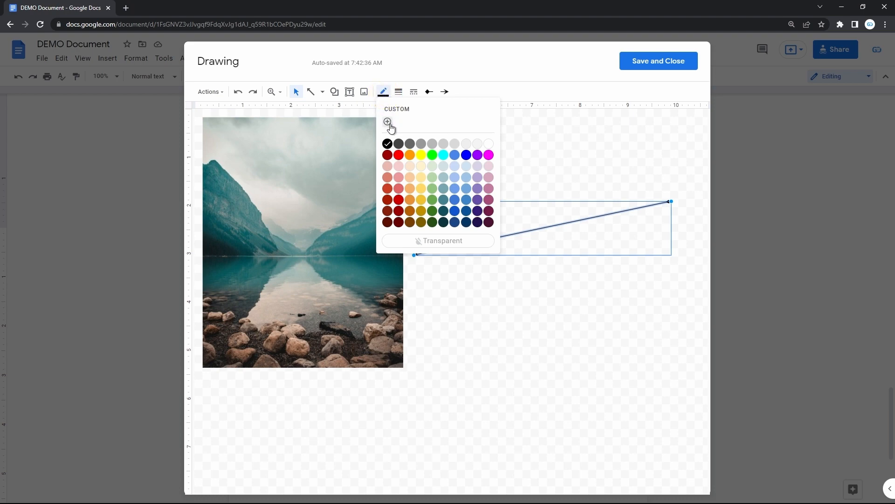
left_click(478, 155)
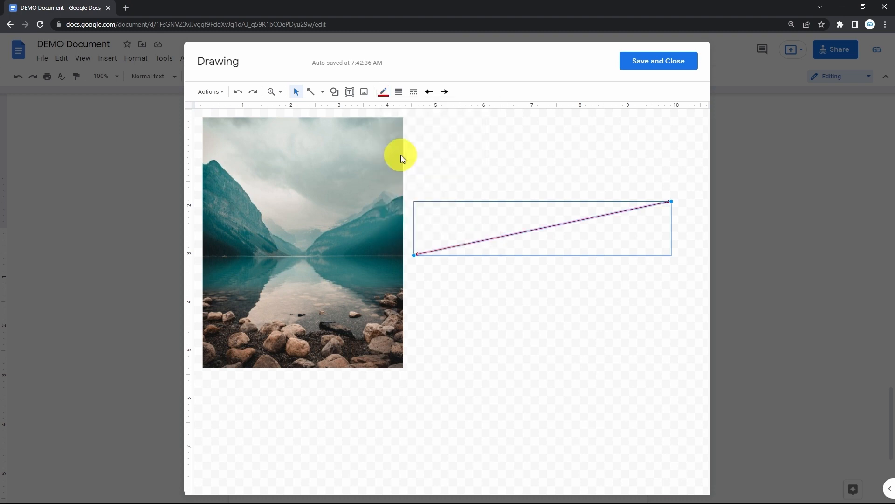
mouse_move(402, 121)
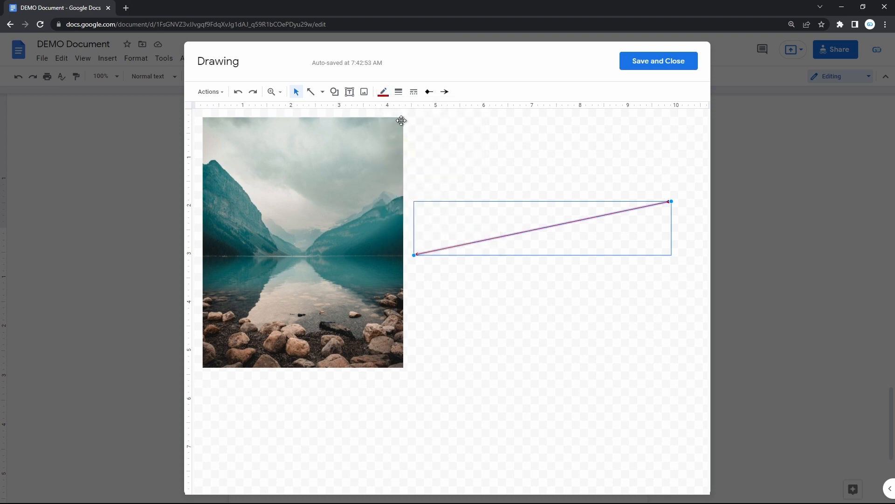
left_click(397, 92)
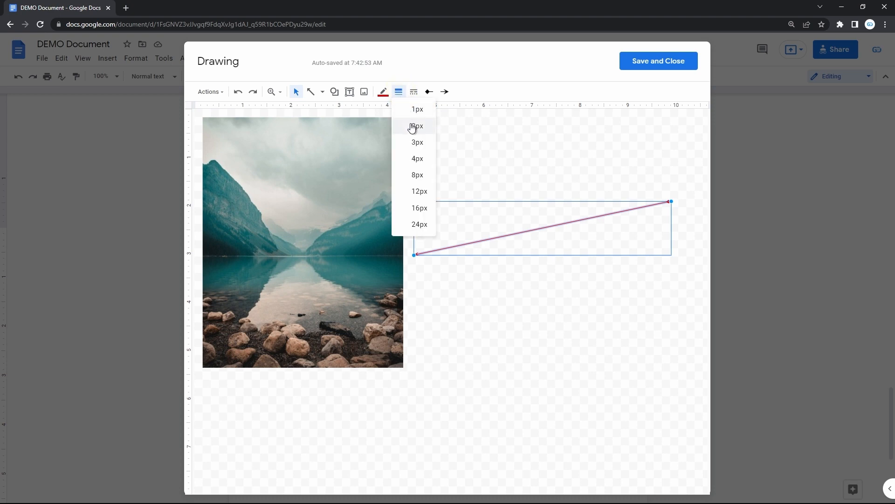
mouse_move(418, 160)
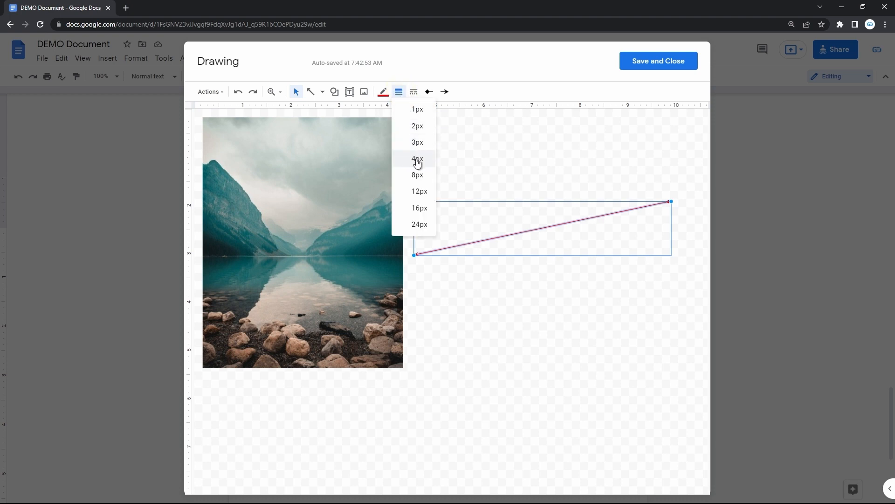
left_click(417, 159)
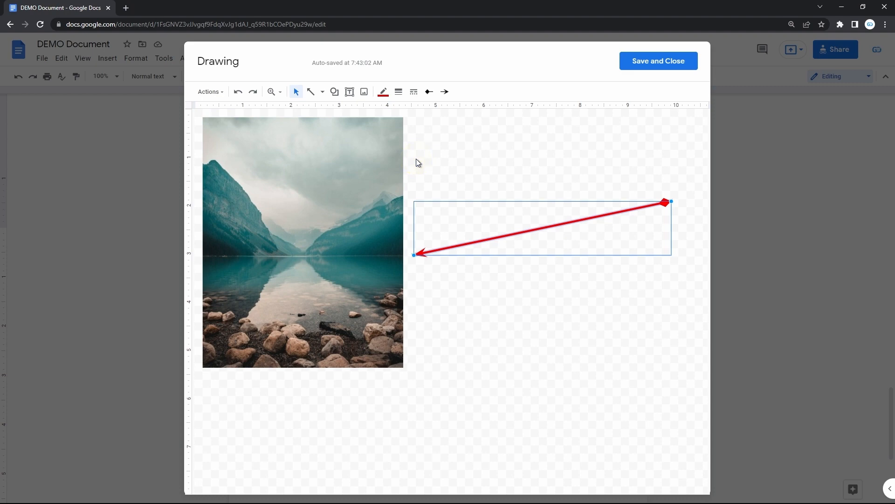
left_click(412, 92)
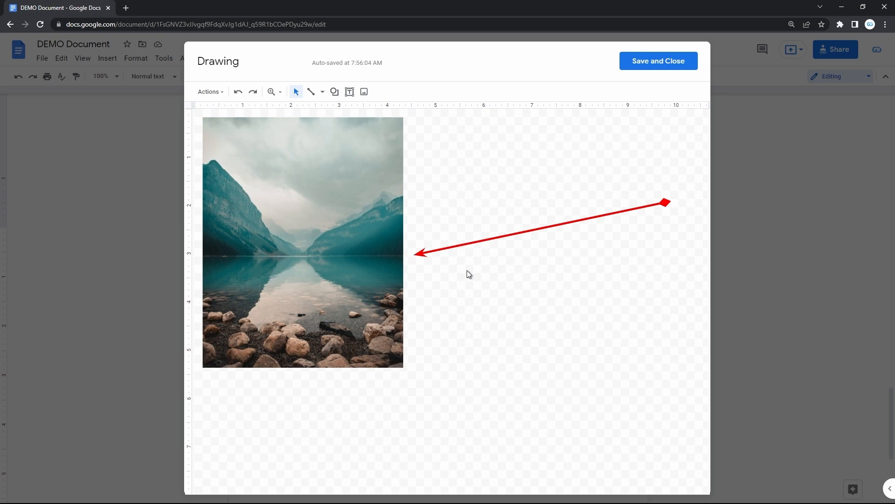
mouse_move(325, 103)
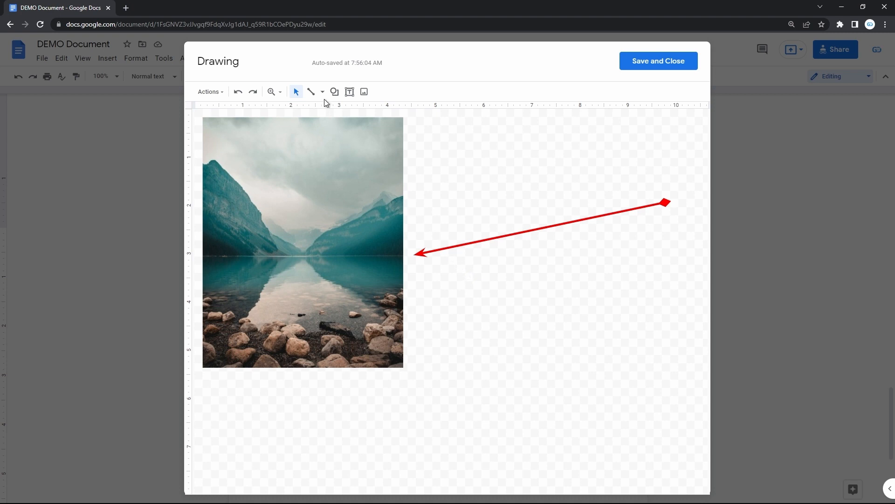
Draw a second arrow below the red one with a 3px line weight
left_click(321, 92)
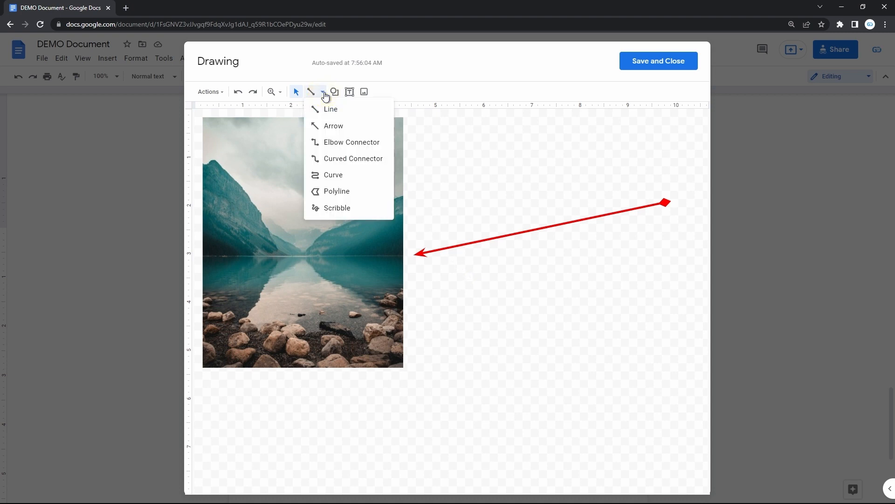
left_click(331, 109)
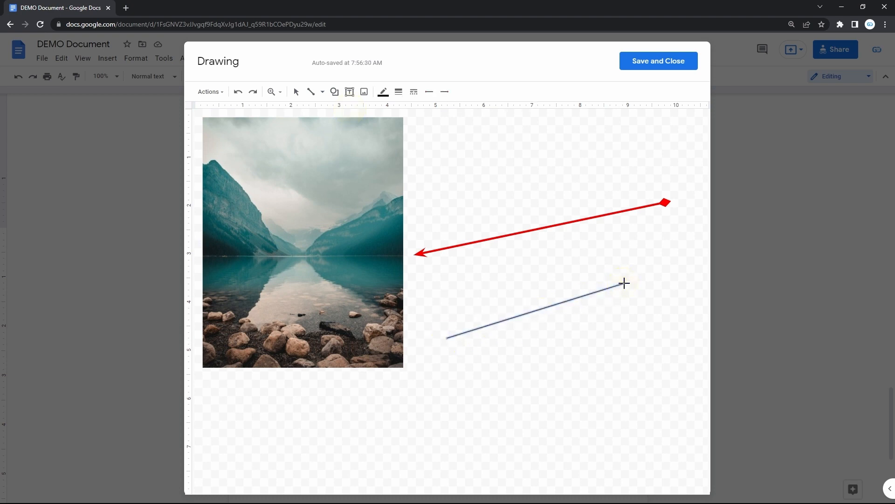
left_click(429, 91)
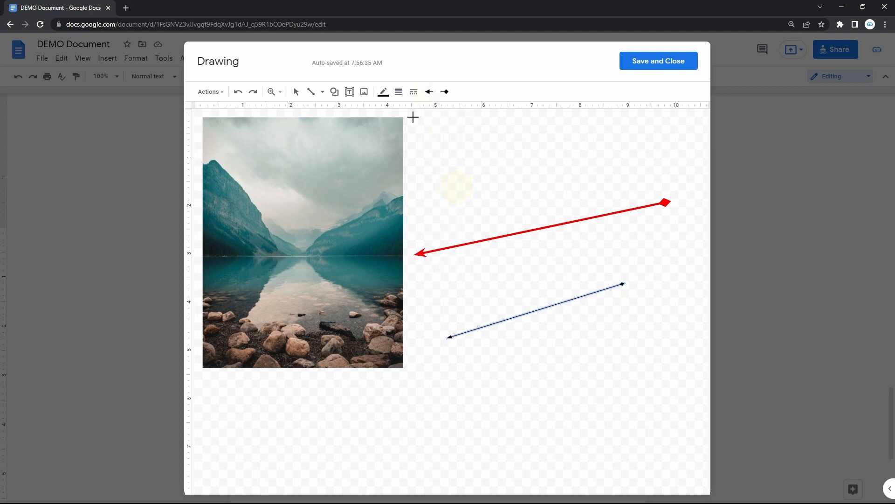
left_click(398, 92)
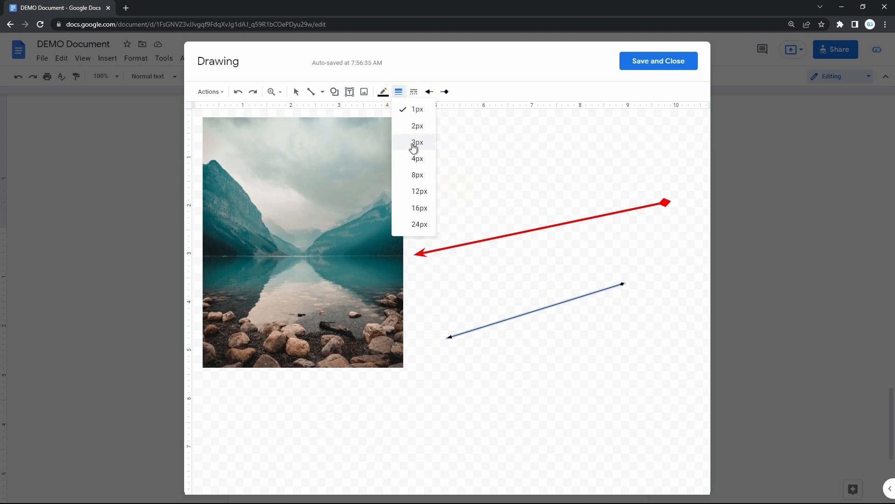
left_click(417, 142)
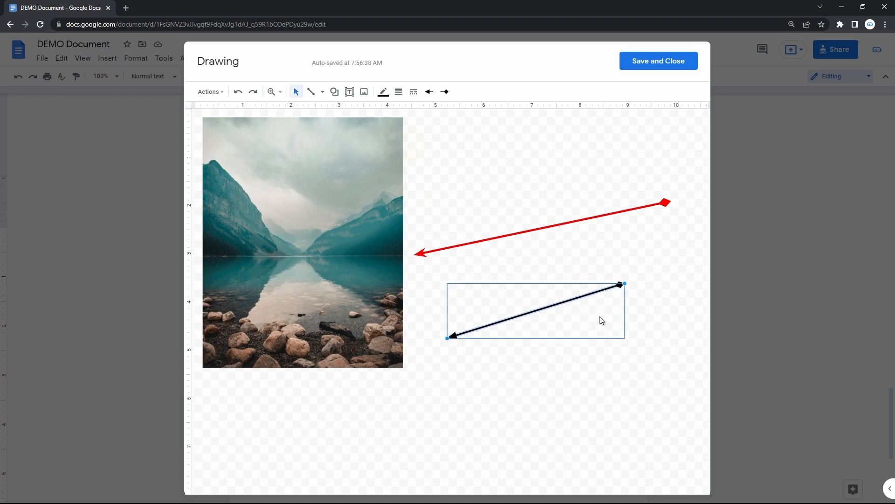
left_click(630, 304)
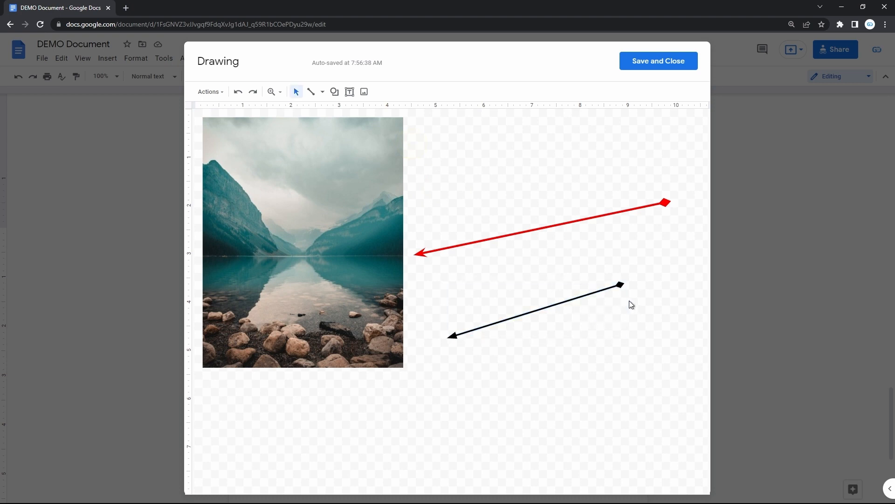
mouse_move(312, 91)
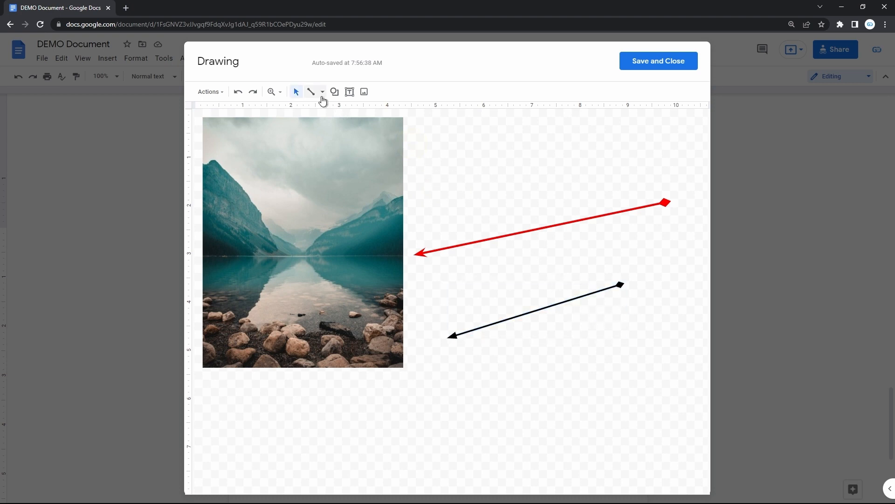
Draw an elbow connector below the black arrow and change its line end style
left_click(321, 92)
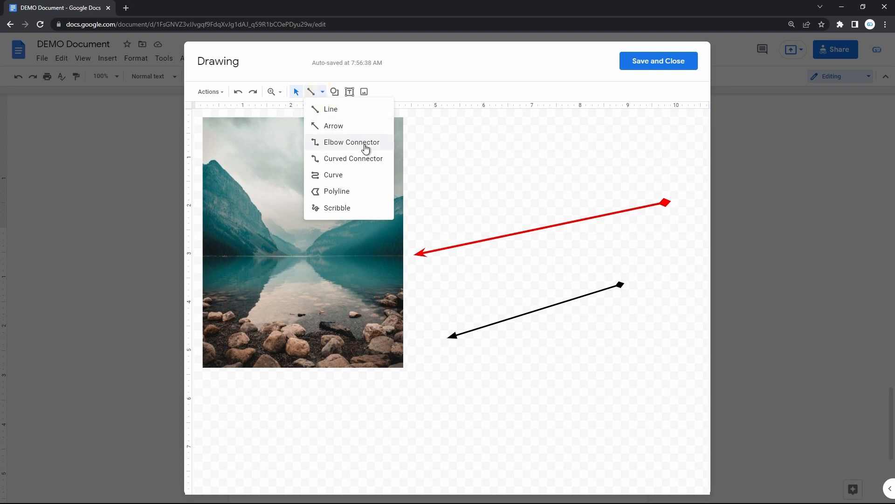
left_click(351, 142)
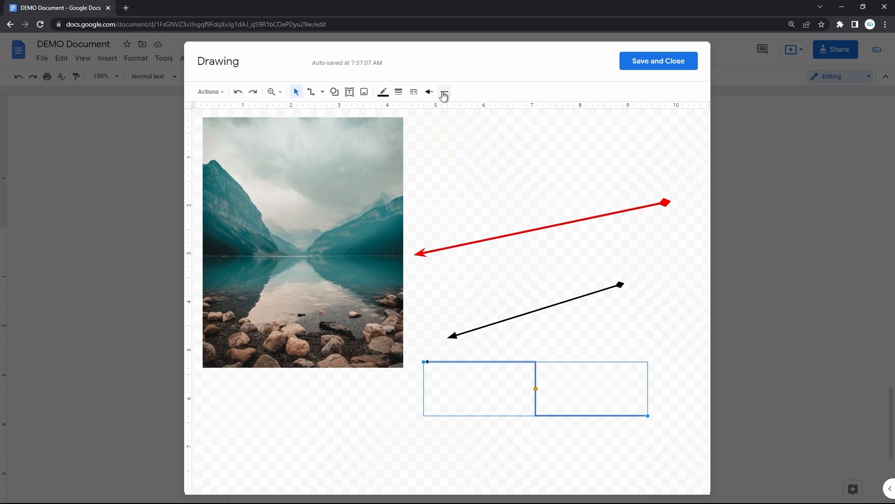
left_click(445, 91)
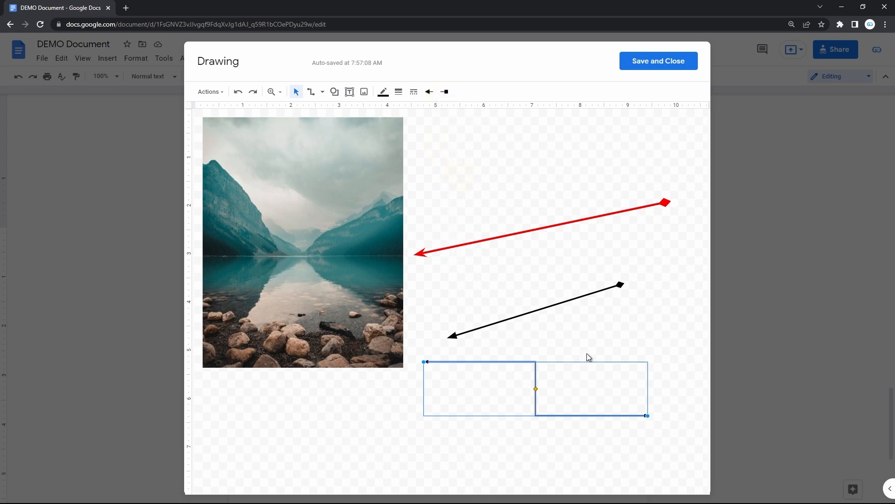
left_click(316, 91)
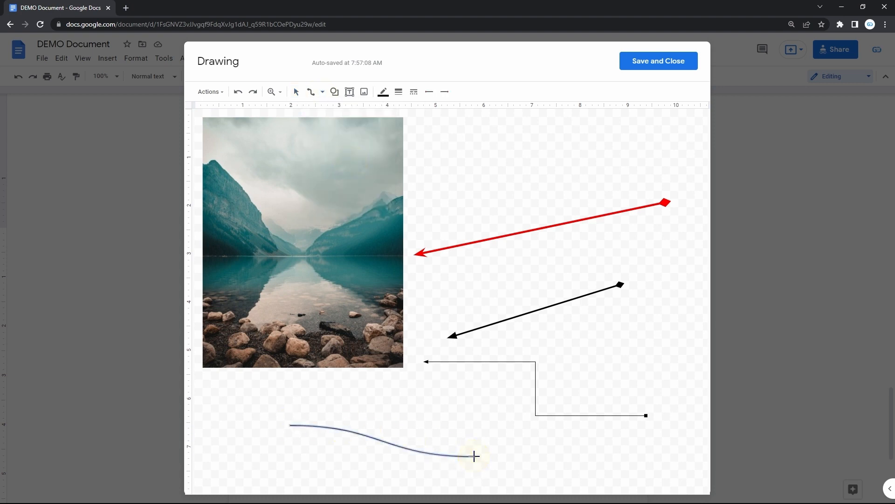
Set the curve's line start to an arrowhead so both ends are capped, then deselect it
left_click(429, 91)
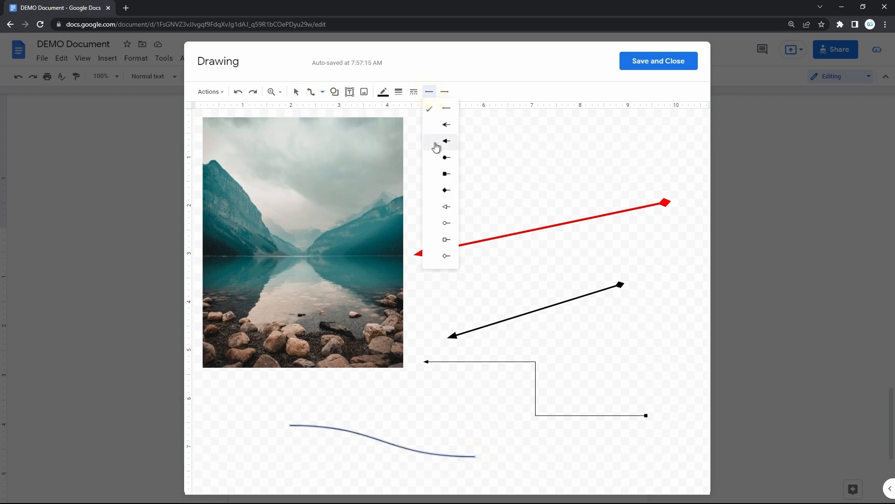
left_click(447, 141)
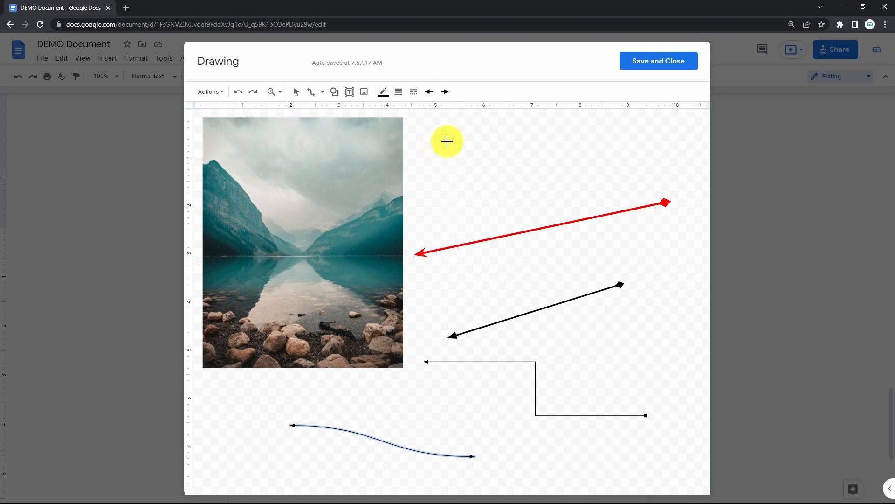
left_click(398, 91)
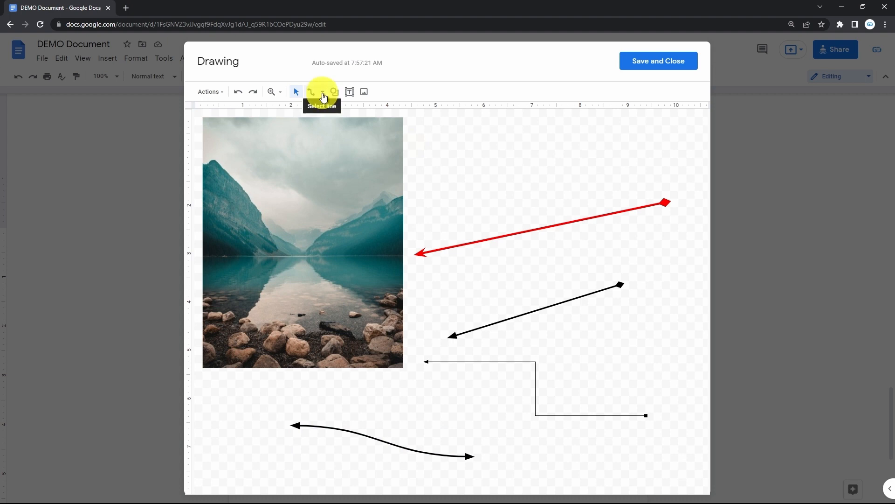
left_click(311, 91)
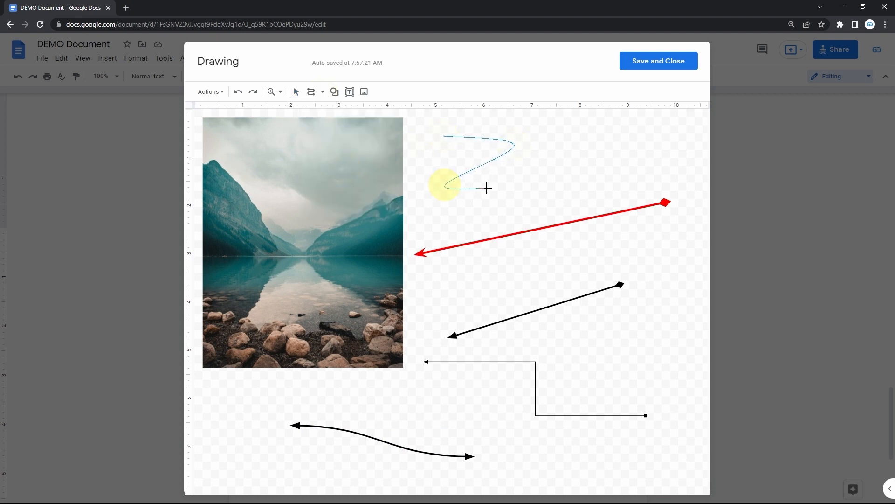
Finish the zigzag curve above the red arrow and bring up its line-end arrowhead choices
left_click(480, 159)
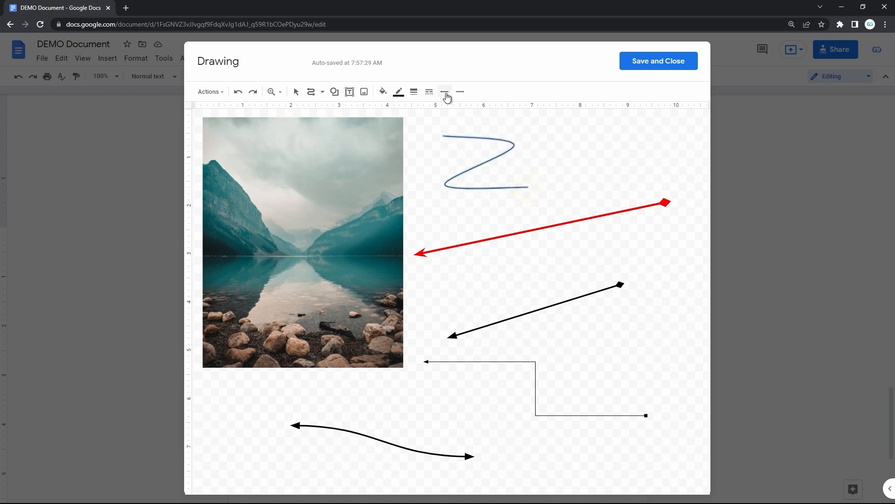
left_click(461, 91)
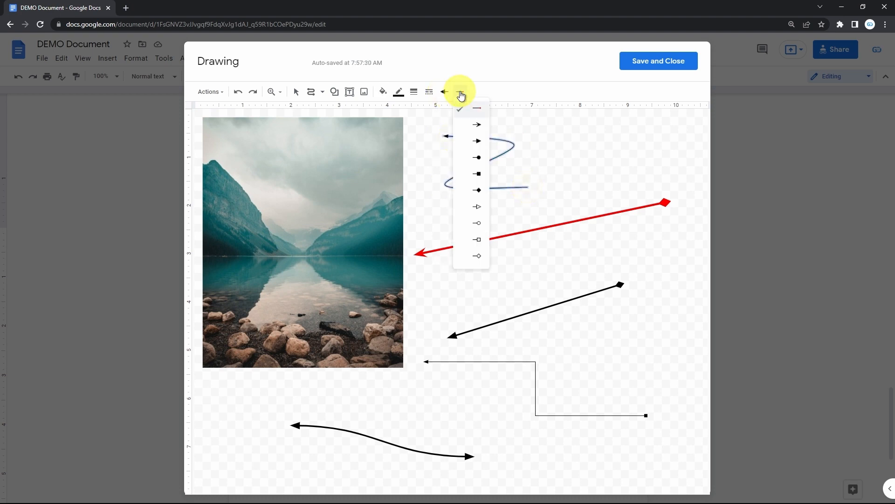